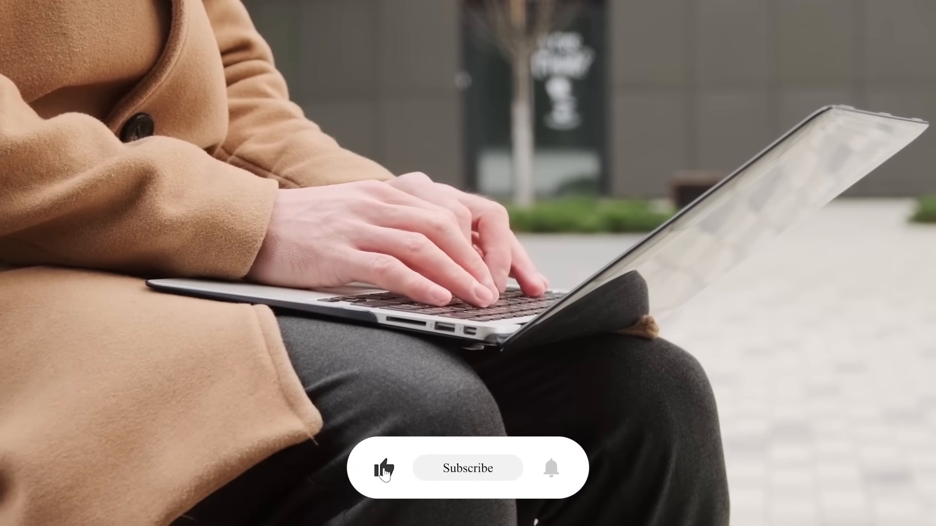
click(467, 468)
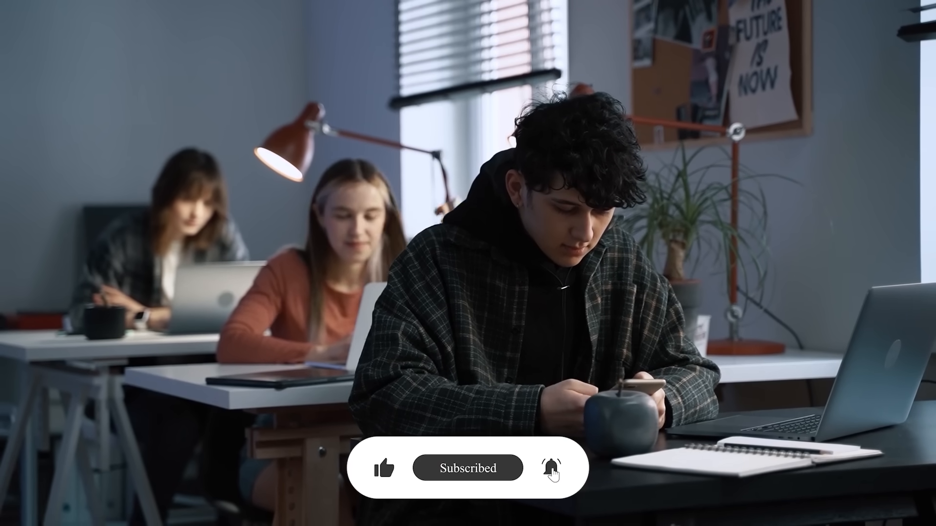